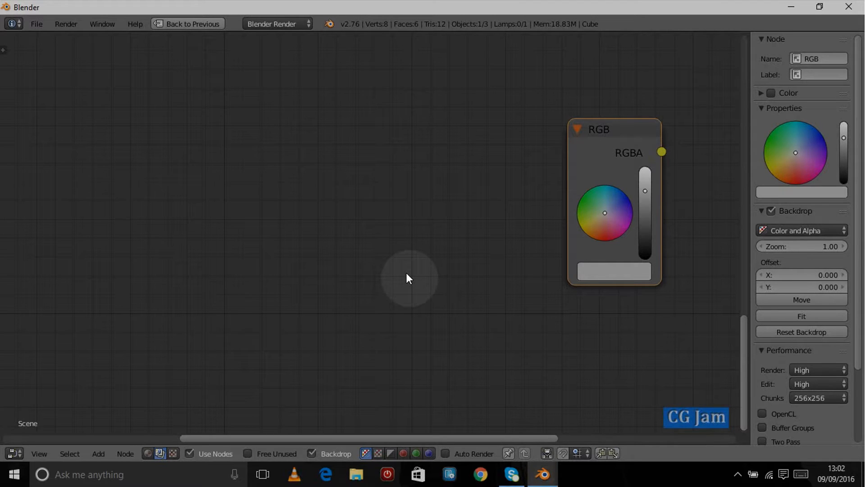
{"action": "mouse_move", "coordinate": [301, 275]}
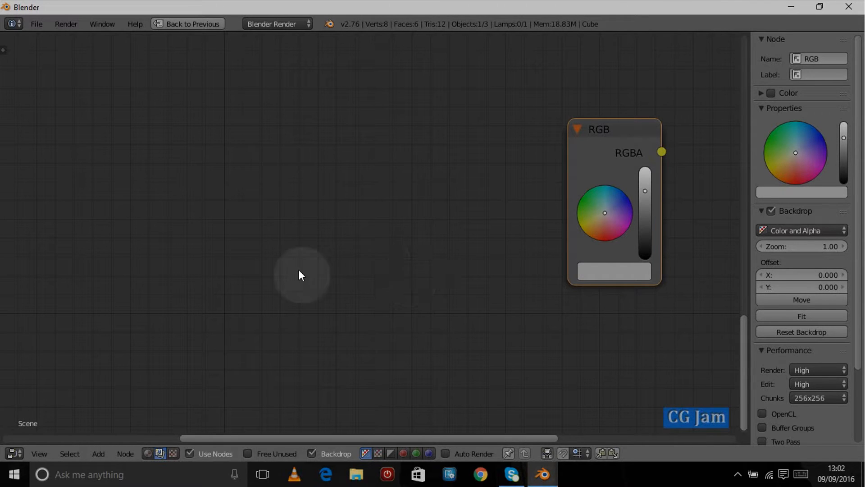
- Add an RGB input node and bring up its colour with red nudged slightly lower
{"action": "left_click", "coordinate": [98, 454]}
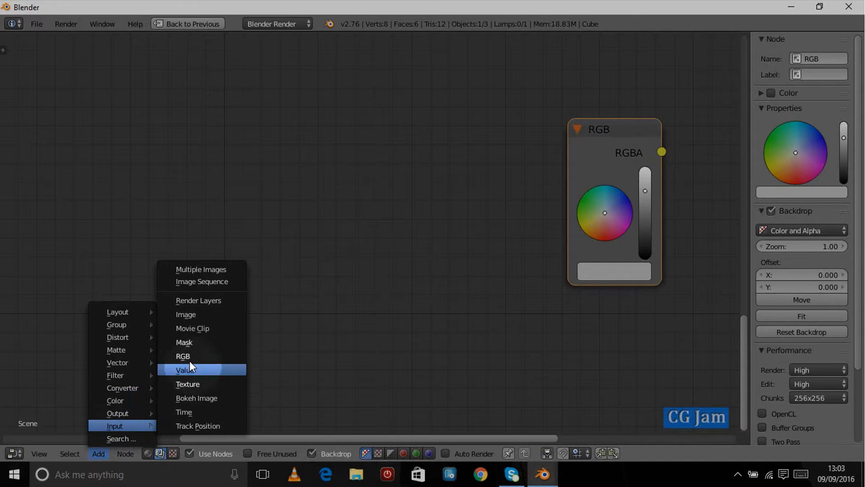
{"action": "left_click", "coordinate": [183, 355]}
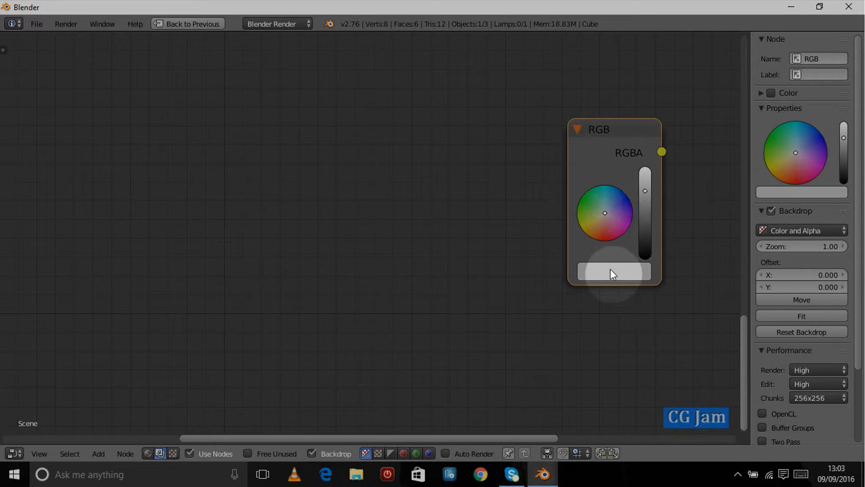
{"action": "left_click", "coordinate": [613, 271]}
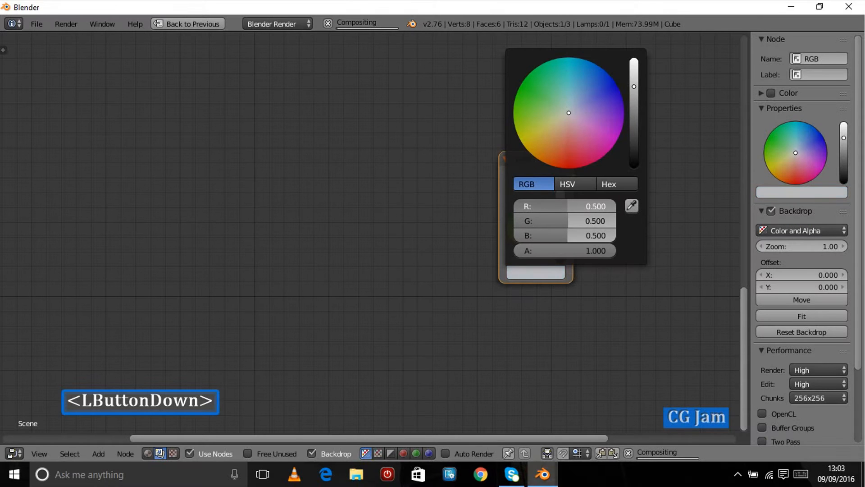
{"action": "left_click_drag", "start_coordinate": [568, 206], "coordinate": [562, 205]}
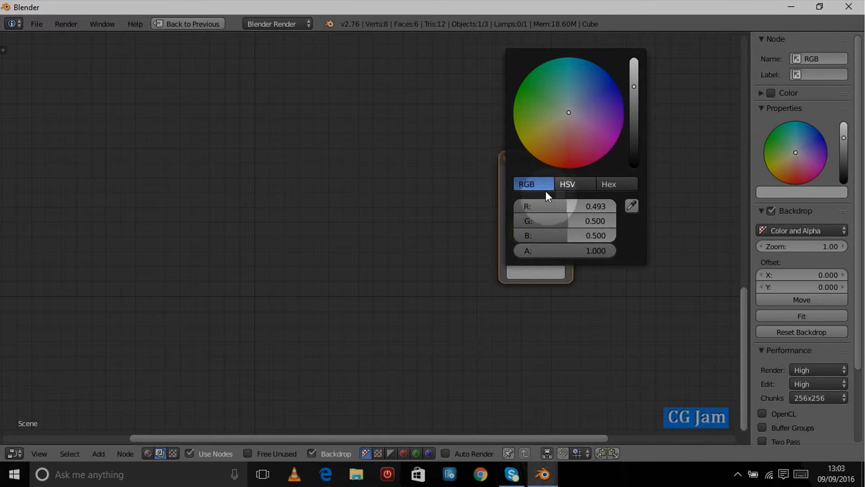
- In HSV, drop Saturation to 0 and Value to about 0.33 for a dark neutral grey
{"action": "left_click", "coordinate": [568, 184]}
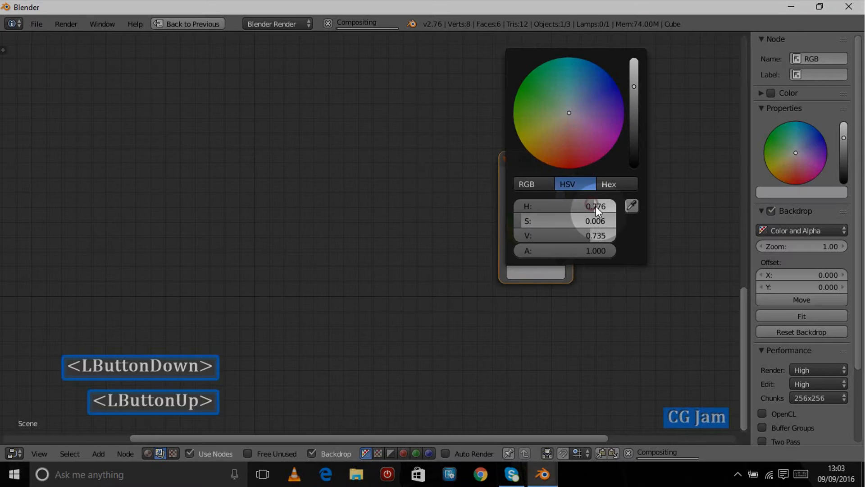
{"action": "left_click", "coordinate": [596, 205]}
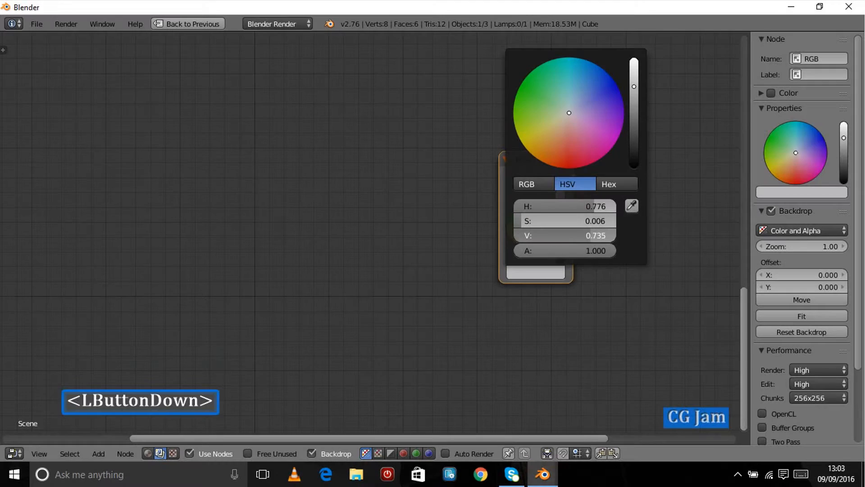
{"action": "left_click_drag", "start_coordinate": [574, 235], "coordinate": [549, 250]}
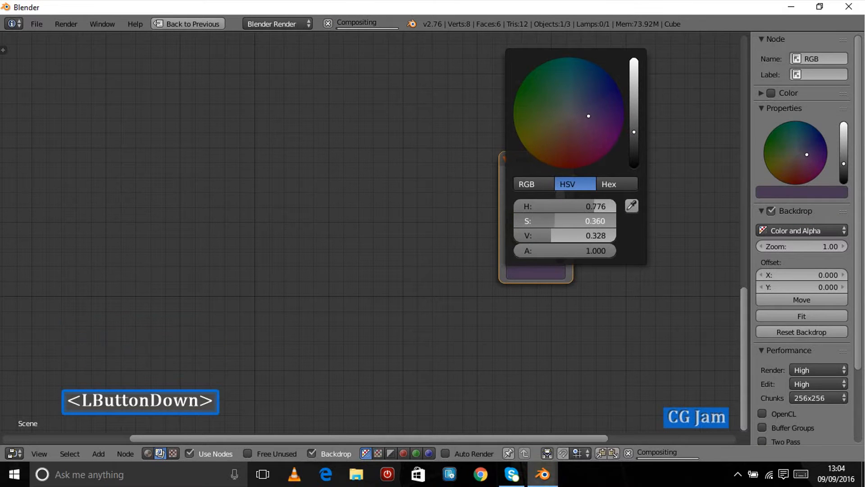
{"action": "left_click_drag", "start_coordinate": [557, 221], "coordinate": [571, 221]}
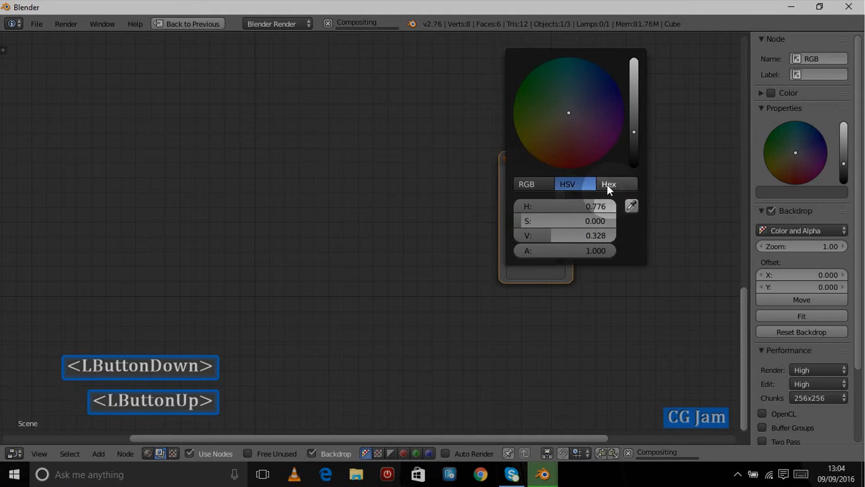
- Show the colour as hex, try a green, then leave the RGB node light grey with the picker closed
{"action": "left_click", "coordinate": [608, 184]}
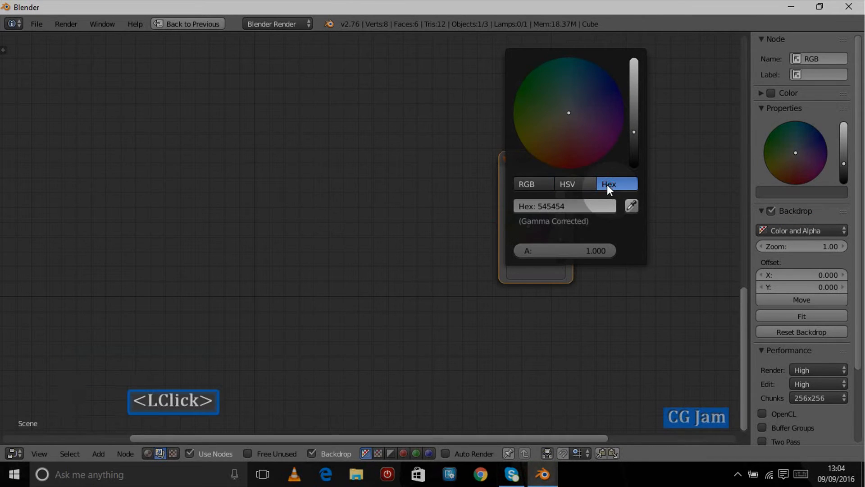
{"action": "mouse_move", "coordinate": [562, 216]}
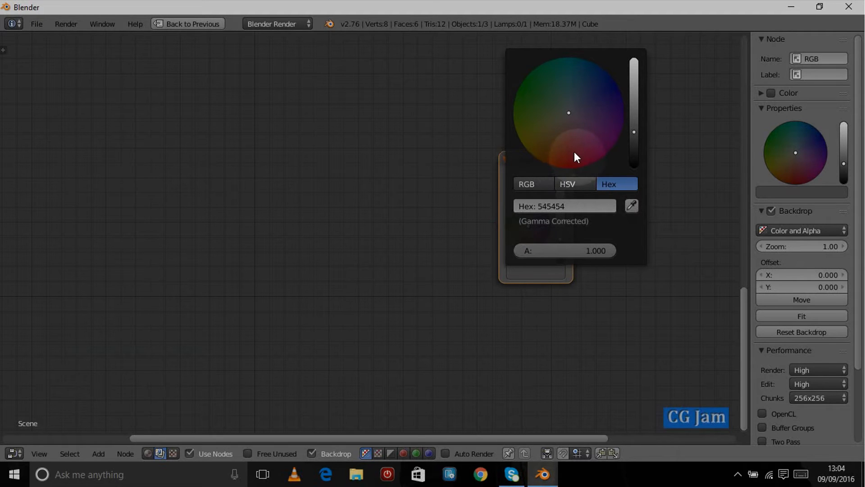
{"action": "mouse_move", "coordinate": [574, 157]}
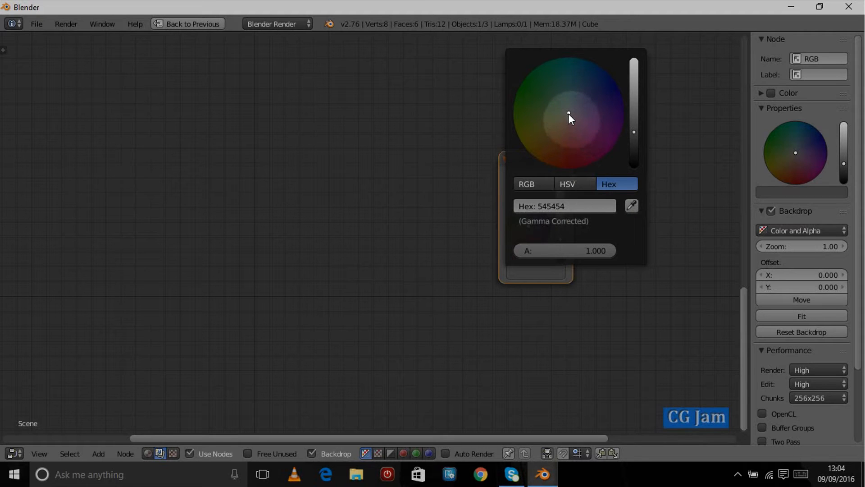
{"action": "mouse_move", "coordinate": [569, 119]}
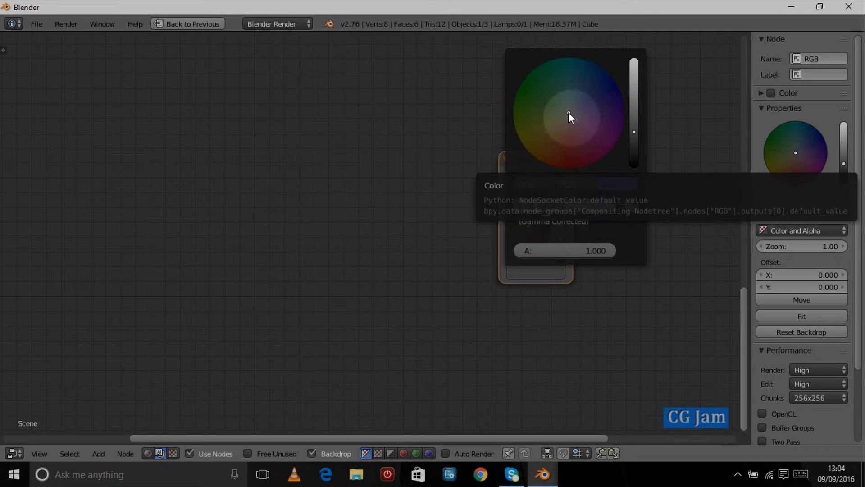
{"action": "left_click", "coordinate": [571, 117]}
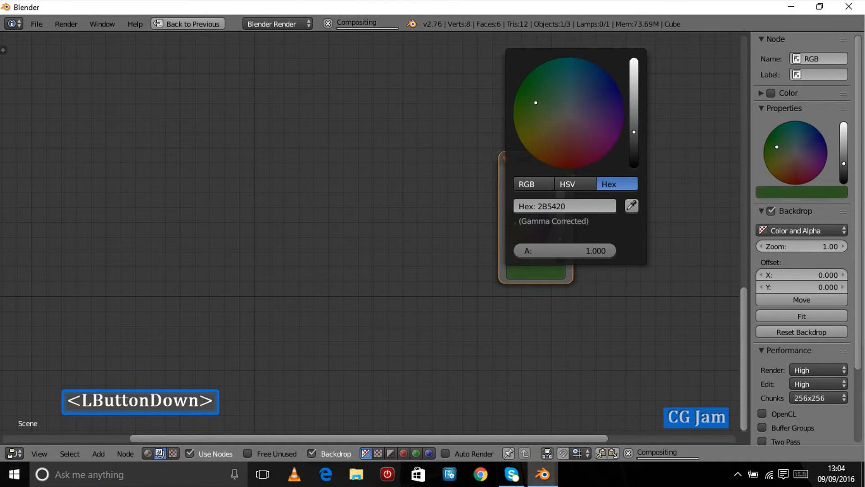
{"action": "left_click_drag", "start_coordinate": [634, 132], "coordinate": [633, 94]}
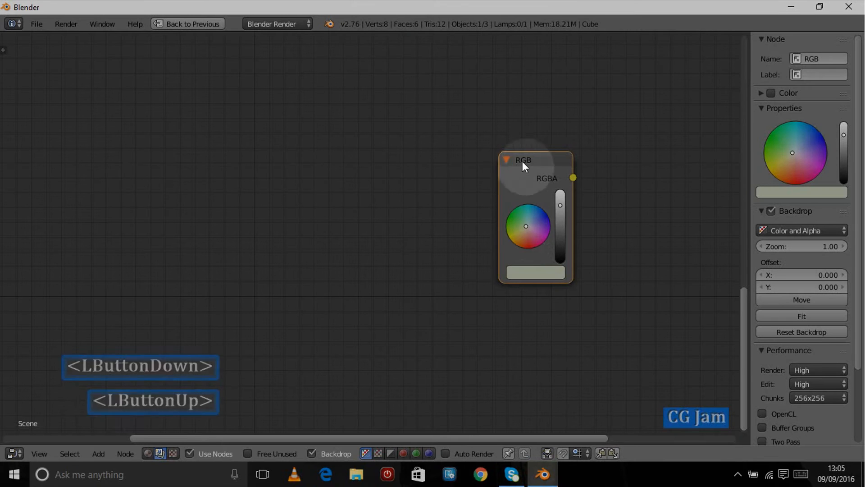
- Move the RGB node to the upper left and keep the lower Mix node's second colour green
{"action": "left_click_drag", "start_coordinate": [522, 161], "coordinate": [186, 116]}
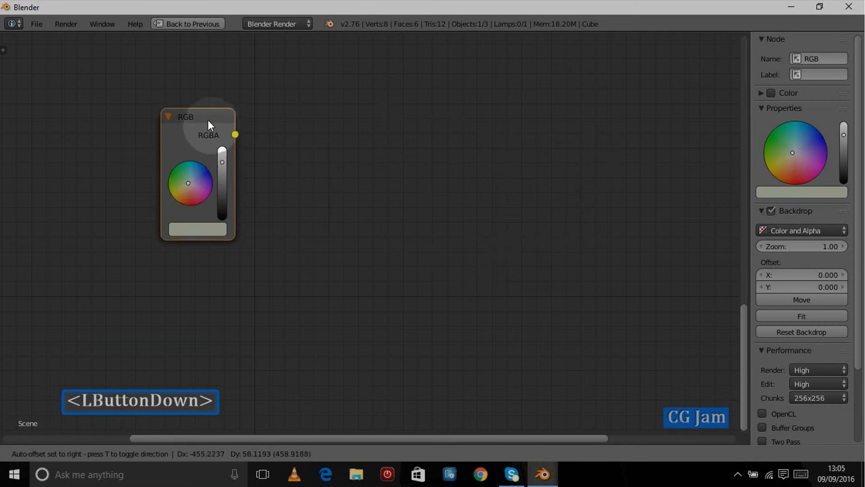
{"action": "left_click_drag", "start_coordinate": [209, 125], "coordinate": [196, 143]}
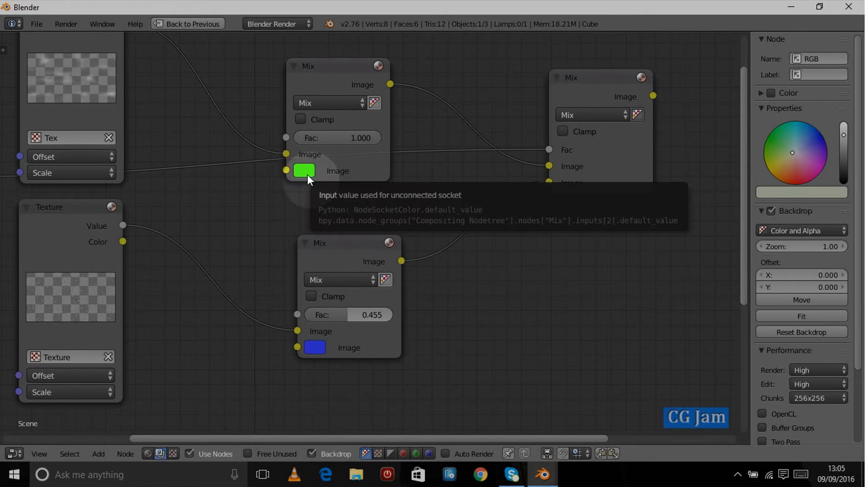
{"action": "mouse_move", "coordinate": [470, 339]}
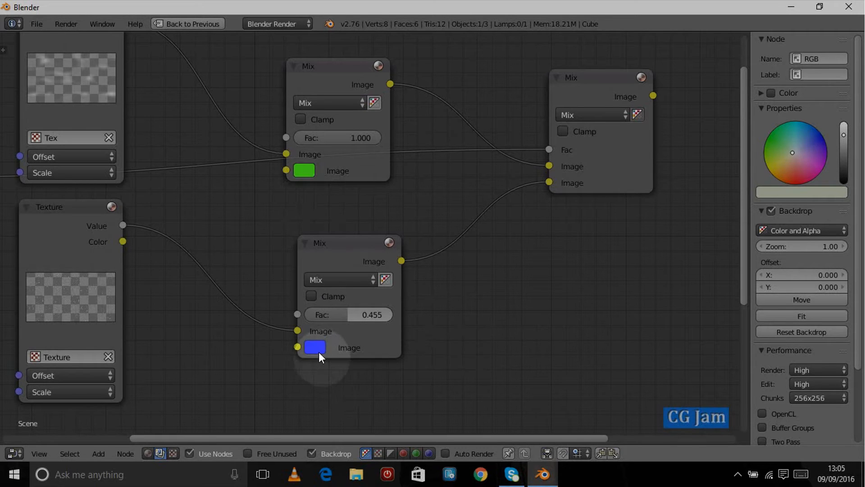
{"action": "left_click", "coordinate": [315, 348]}
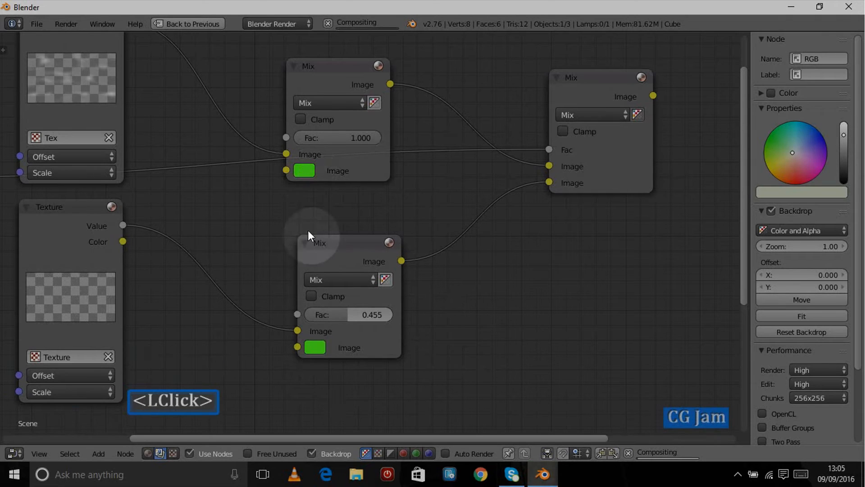
{"action": "mouse_move", "coordinate": [315, 348]}
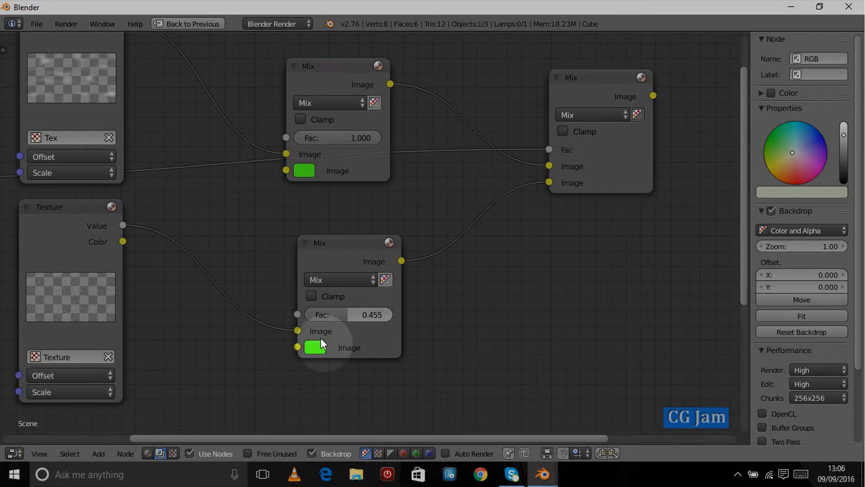
- Show the composite backdrop and place a new RGB input node left of the lower Texture node
{"action": "scroll", "scroll_direction": "down", "scroll_amount": 3}
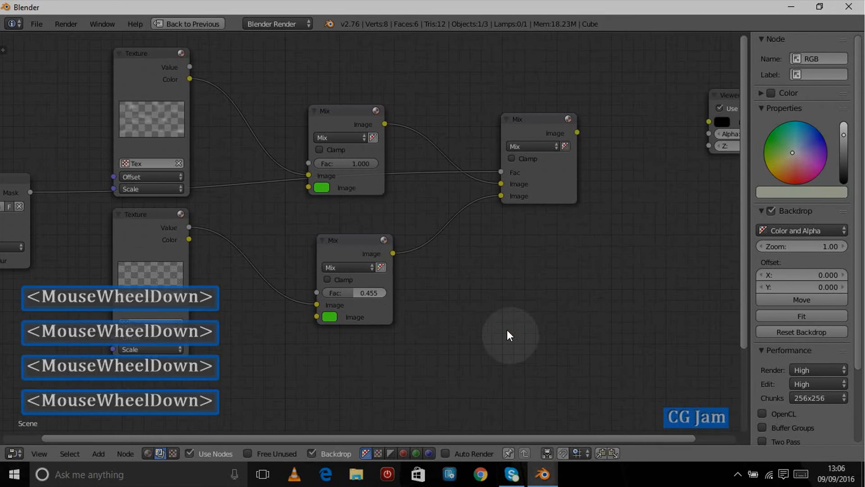
{"action": "left_click", "coordinate": [328, 316]}
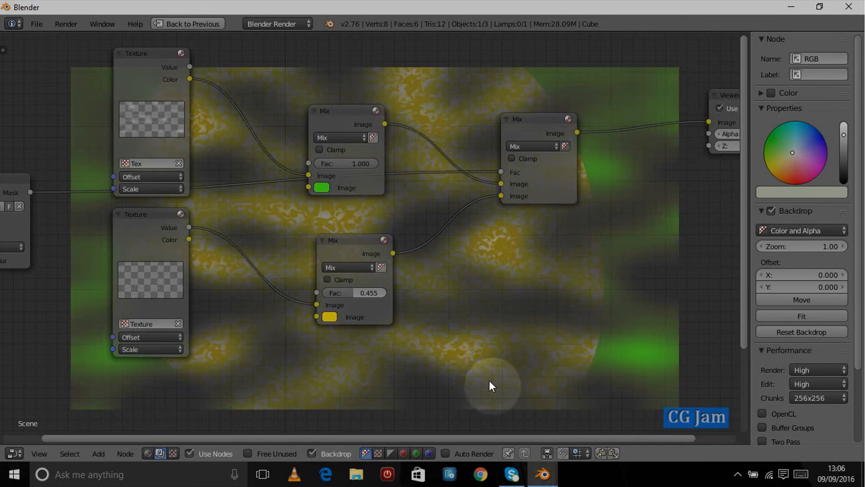
{"action": "mouse_move", "coordinate": [262, 294]}
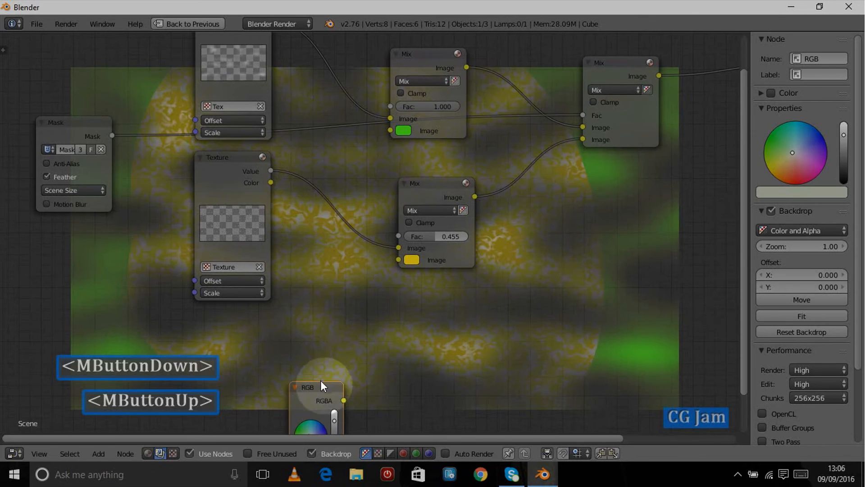
{"action": "left_click_drag", "start_coordinate": [321, 384], "coordinate": [112, 280]}
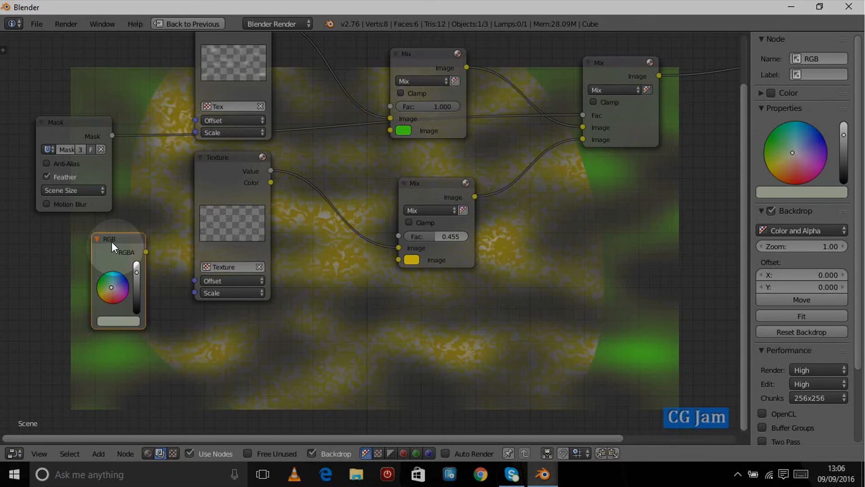
- Wire the RGB output into both Mix nodes' second Image inputs and set it to red
{"action": "left_click_drag", "start_coordinate": [146, 252], "coordinate": [400, 268]}
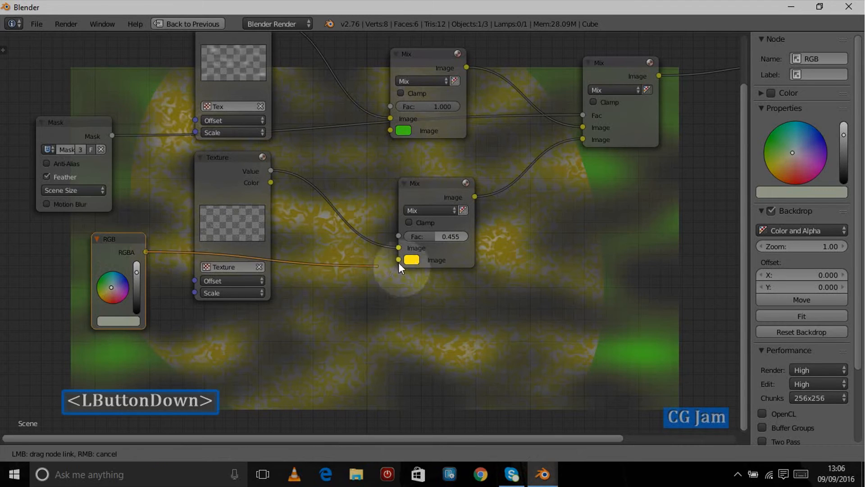
{"action": "left_click_drag", "start_coordinate": [400, 268], "coordinate": [184, 346]}
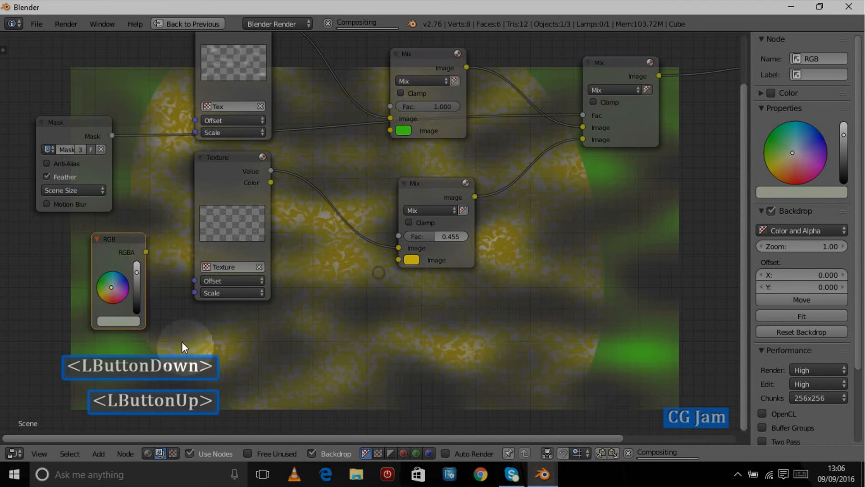
{"action": "left_click", "coordinate": [791, 148]}
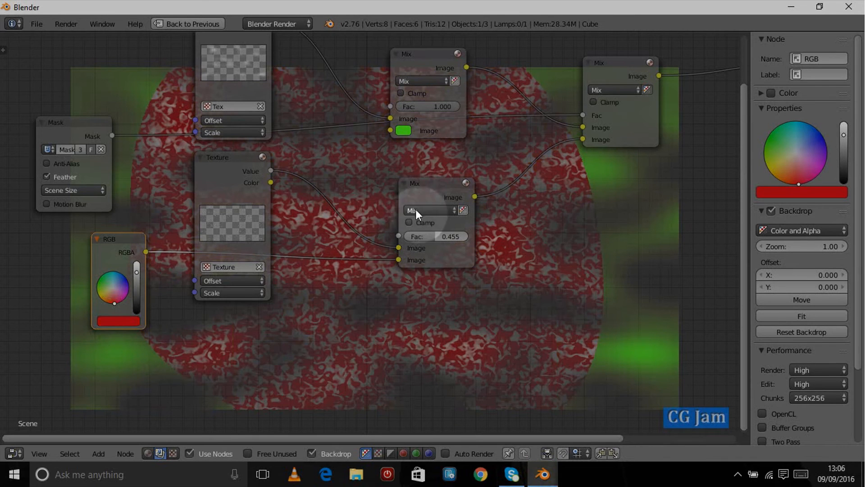
{"action": "left_click_drag", "start_coordinate": [145, 253], "coordinate": [378, 135]}
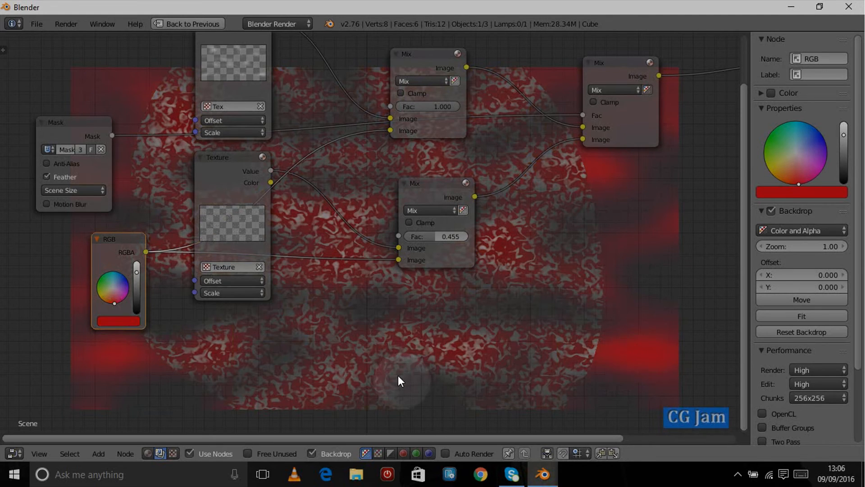
{"action": "mouse_move", "coordinate": [133, 337]}
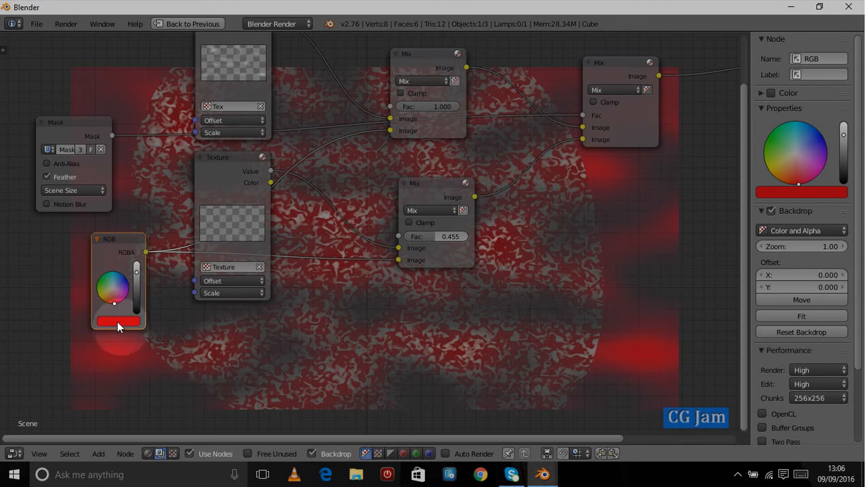
- Set the RGB node's colour to blue so the whole backdrop result turns blue
{"action": "left_click", "coordinate": [118, 320]}
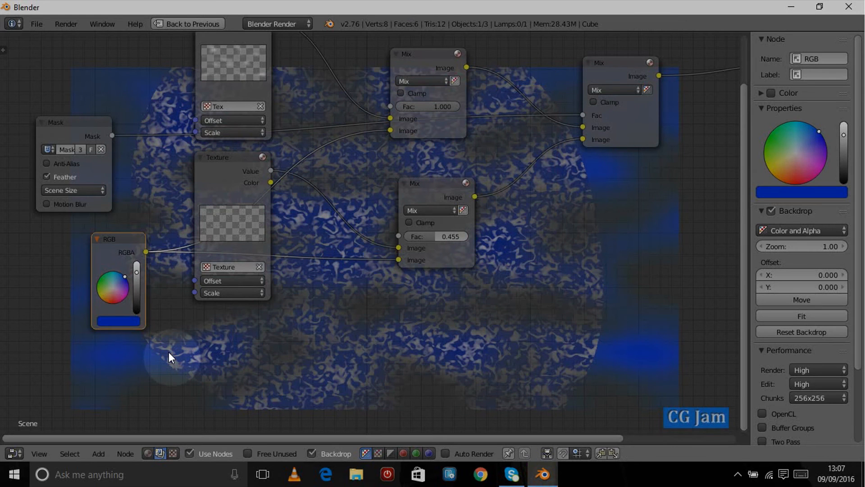
{"action": "mouse_move", "coordinate": [574, 361]}
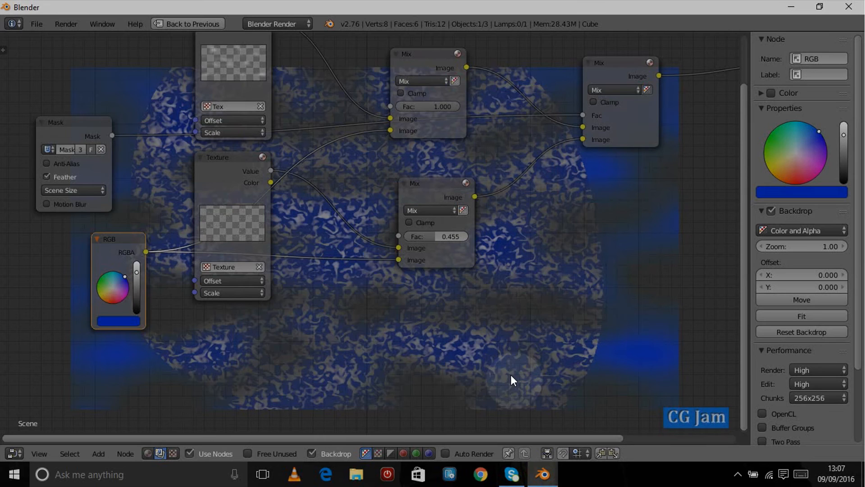
{"action": "mouse_move", "coordinate": [198, 355]}
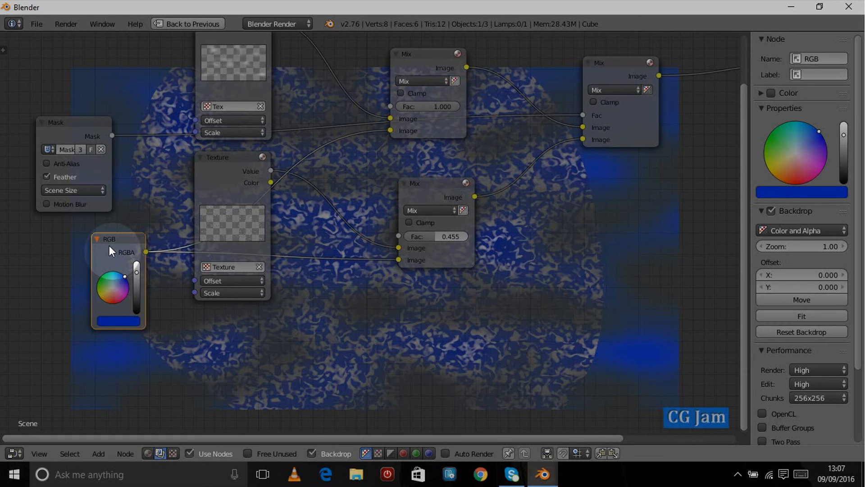
{"action": "scroll", "scroll_direction": "down", "scroll_amount": 3}
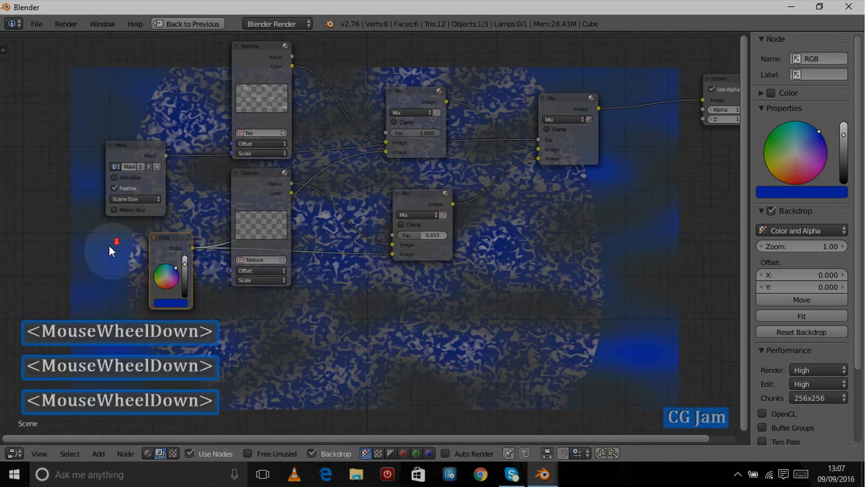
{"action": "scroll", "scroll_direction": "down", "scroll_amount": 3}
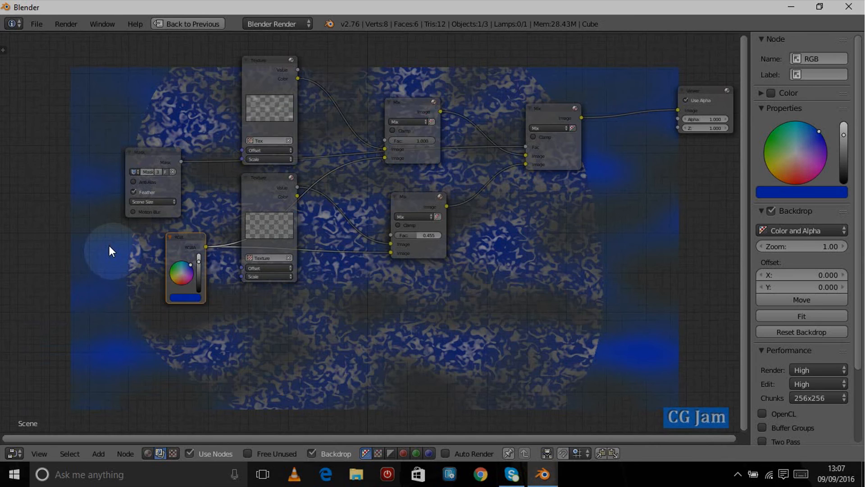